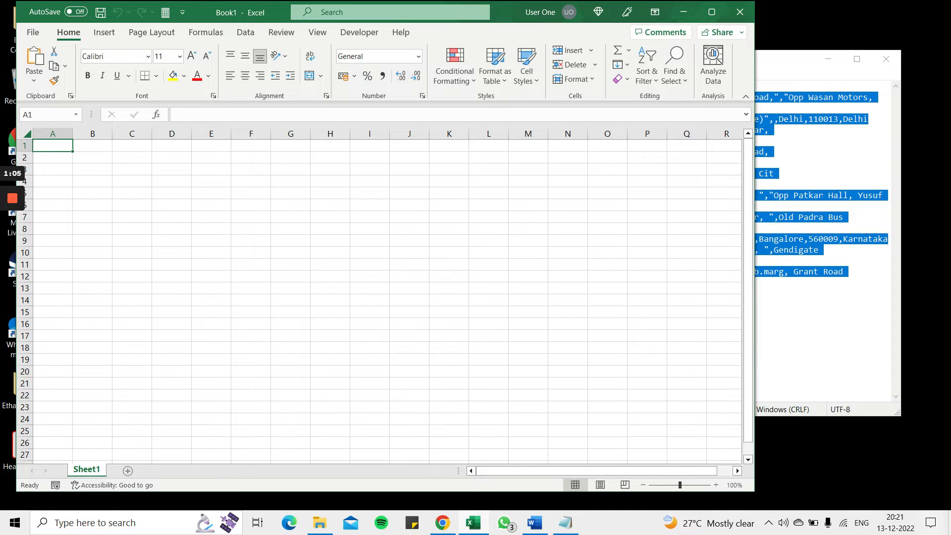
# - Paste the header and ten comma-separated contact records into column A, then select those rows
pyautogui.press('ctrl+v')
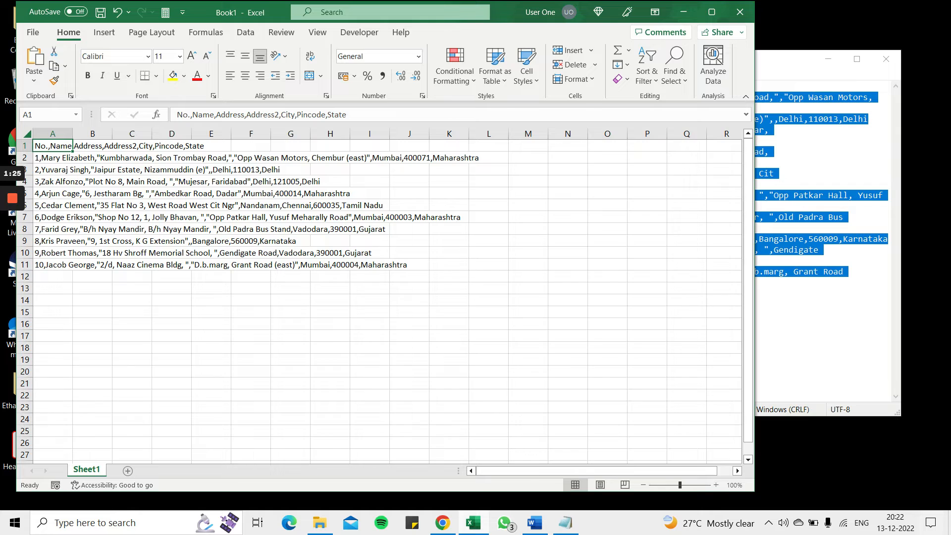
pyautogui.moveTo(52, 158); pyautogui.dragTo(52, 265)
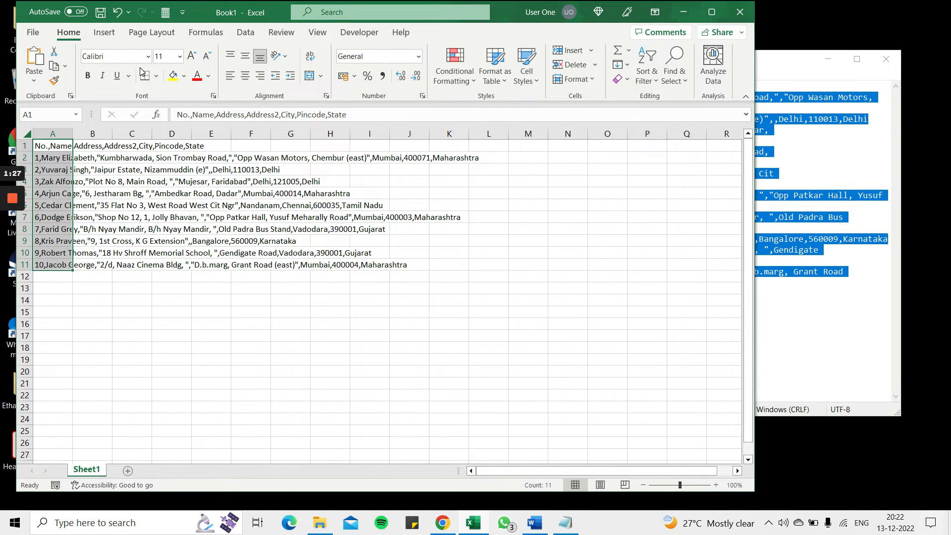
# - Launch the Text to Columns wizard from the Data ribbon on the selected rows
pyautogui.click(245, 32)
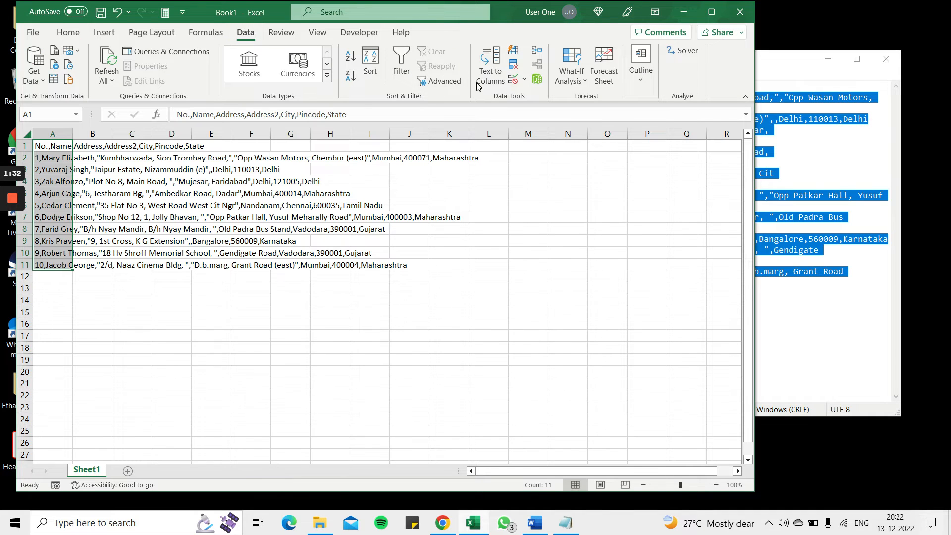
pyautogui.click(489, 64)
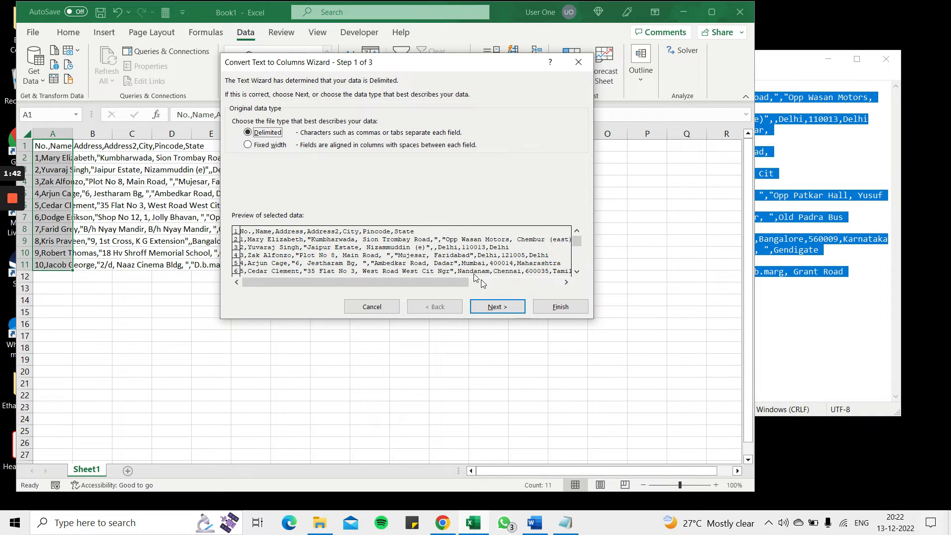
# - Keep Delimited, tick the Comma delimiter, and advance to the column format step
pyautogui.click(497, 306)
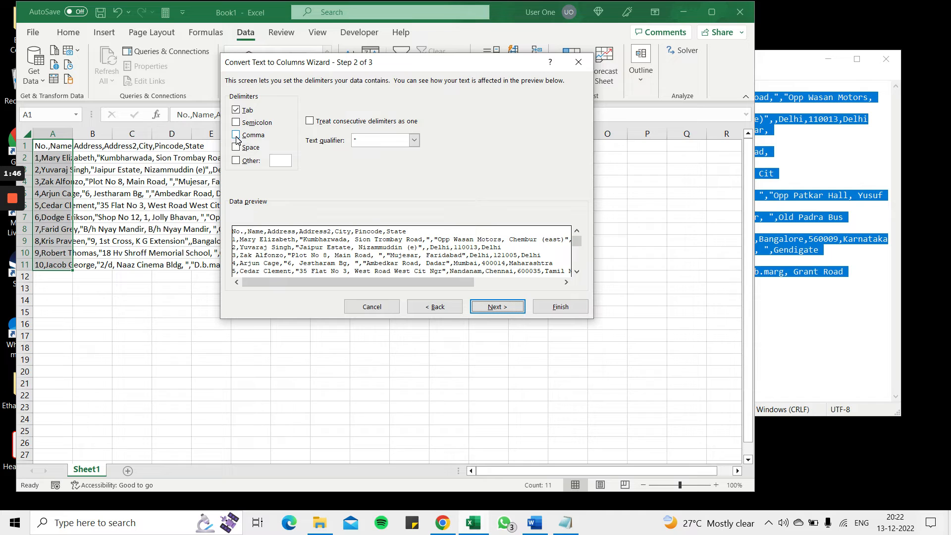
pyautogui.click(237, 135)
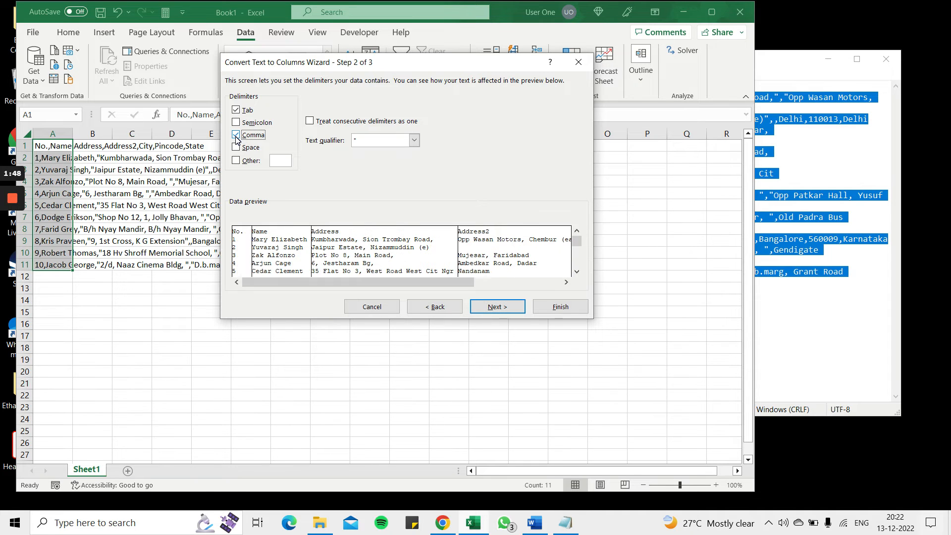
pyautogui.click(236, 134)
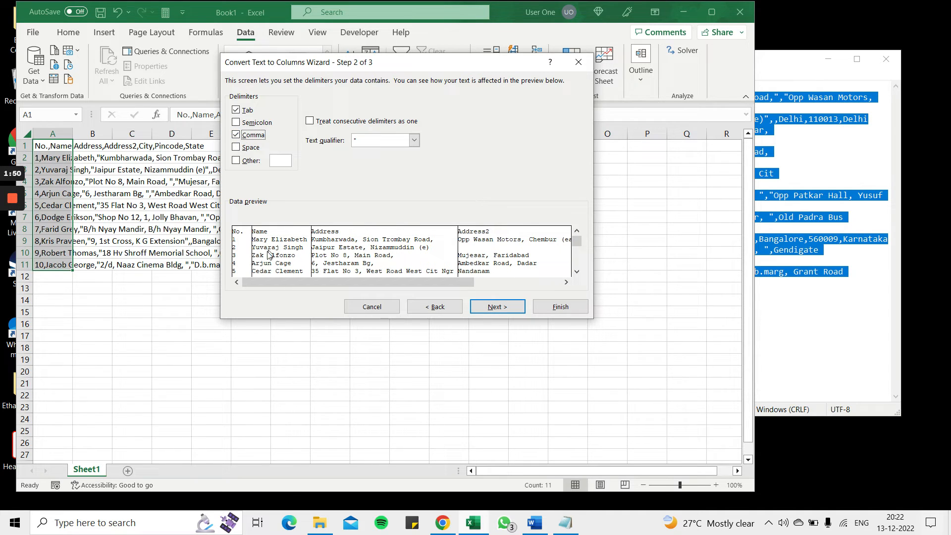
pyautogui.moveTo(555, 269)
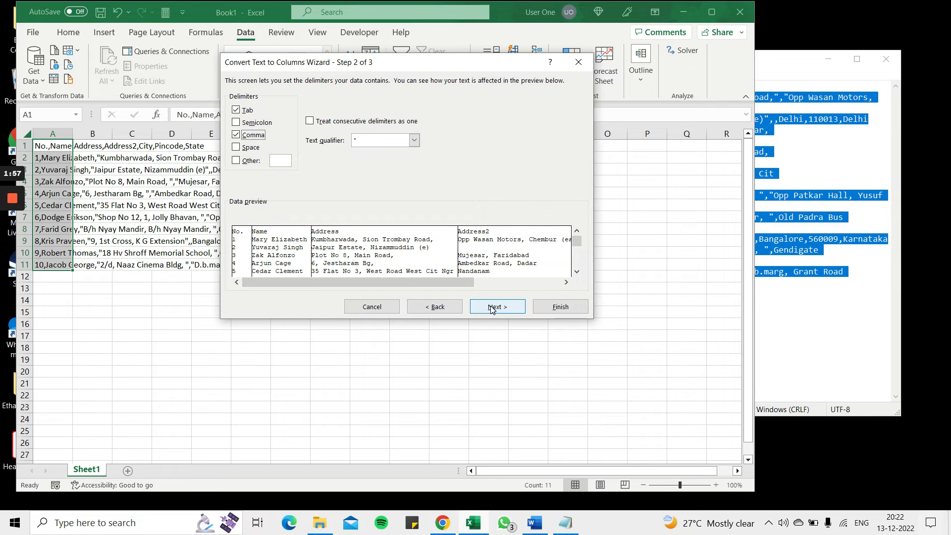
pyautogui.click(497, 306)
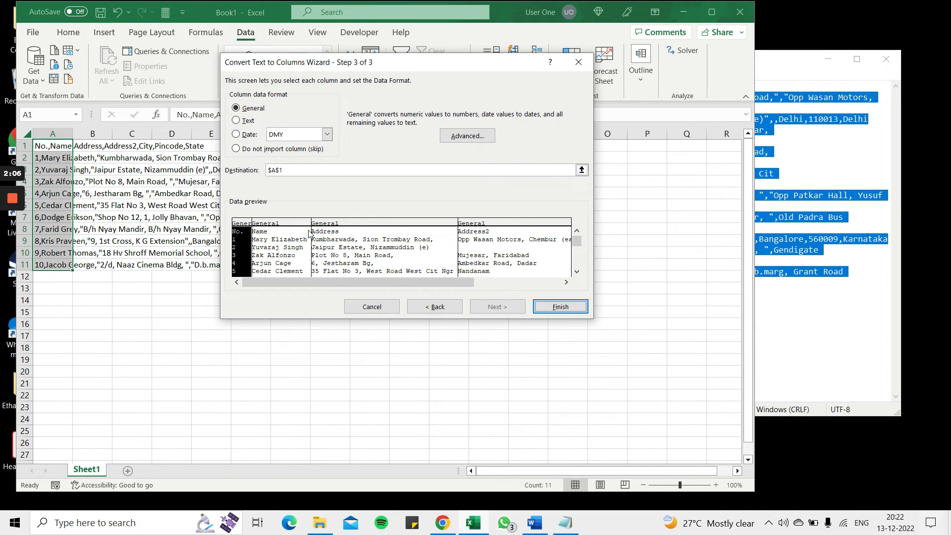
# - Finish the wizard to produce No., Name, Address, Address2, City, Pincode, State columns, then deselect
pyautogui.click(560, 306)
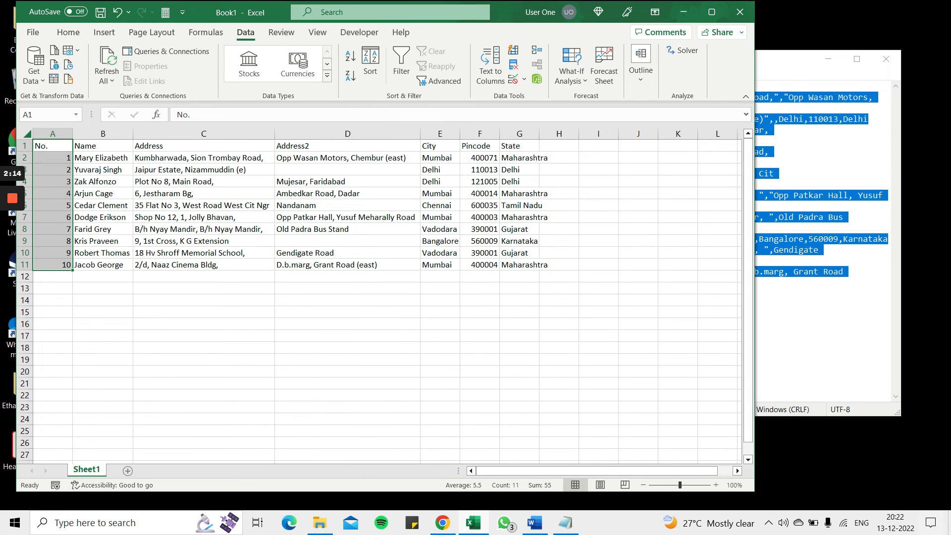
pyautogui.click(514, 133)
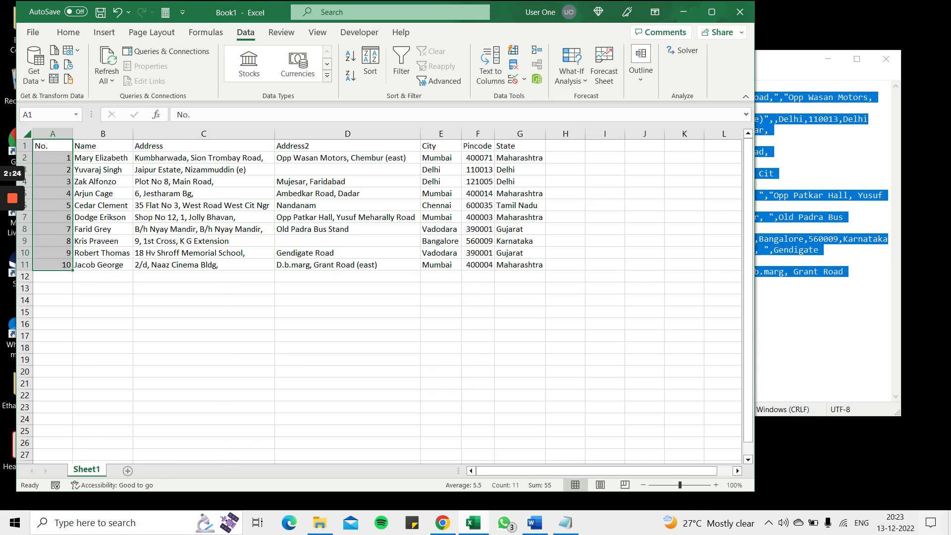
pyautogui.click(519, 276)
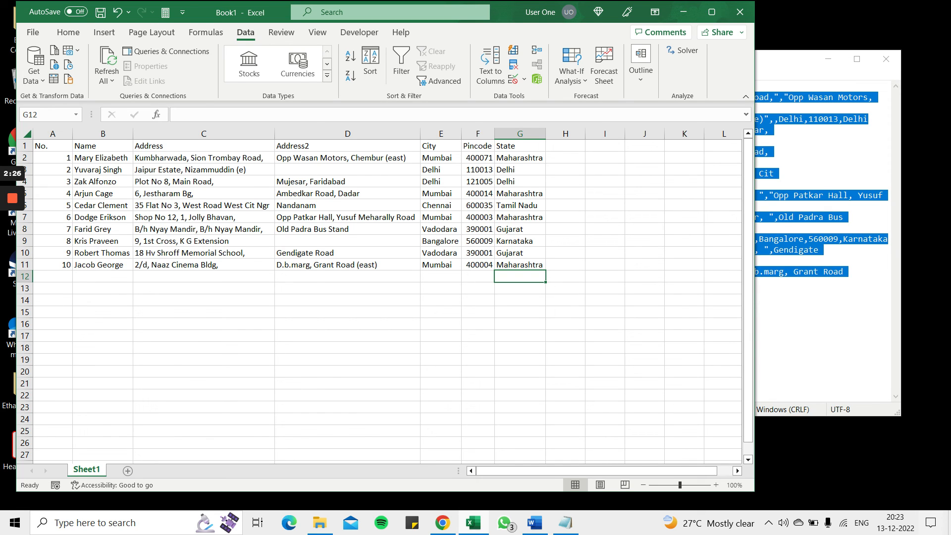